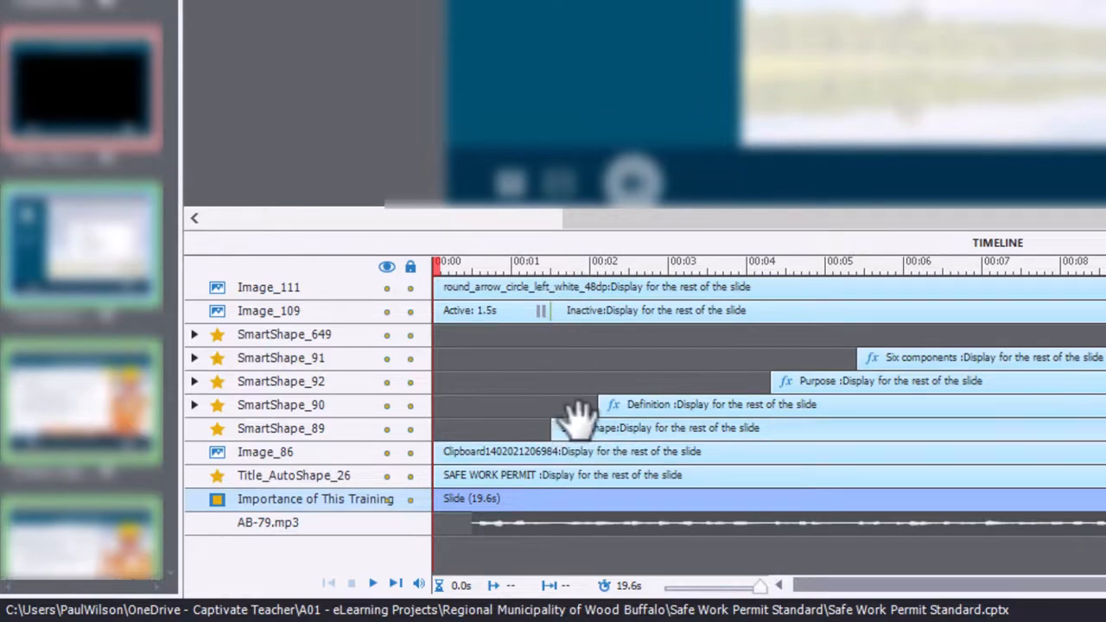
mouse_move(1020, 367)
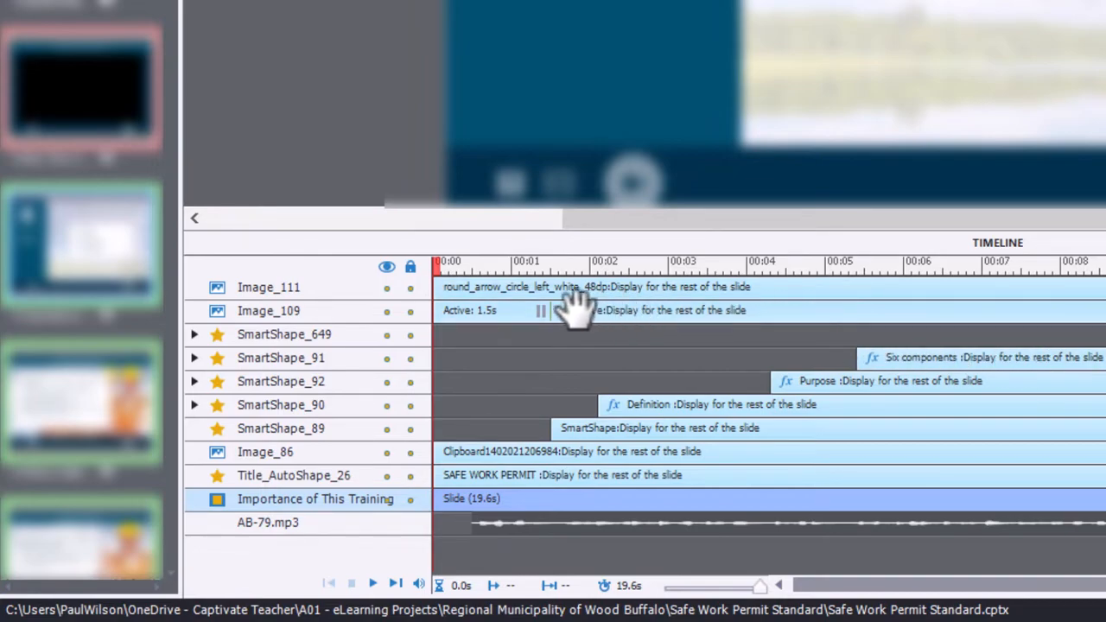
Step: Change Image_109's Pause After timing value from 1.5 to 11.5 seconds
click(268, 311)
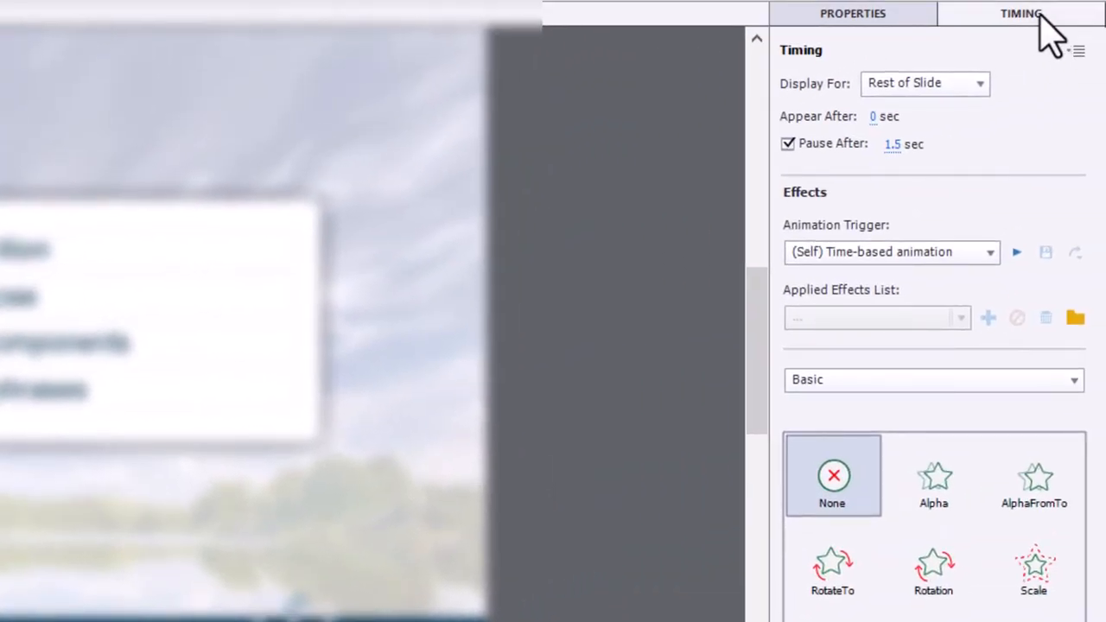
click(892, 145)
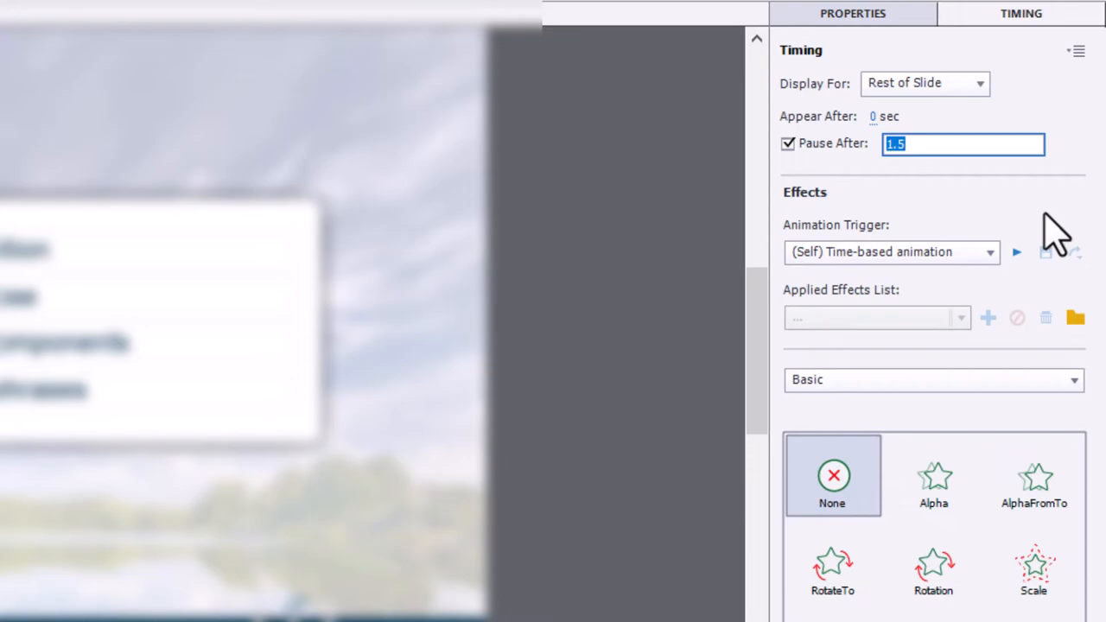
text(11.5)
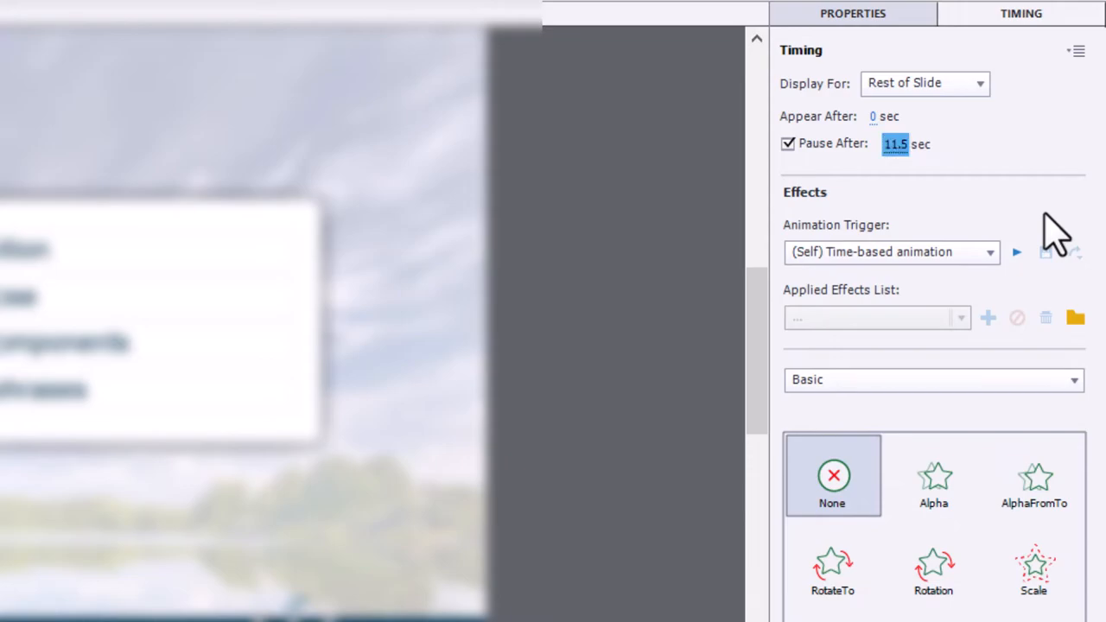